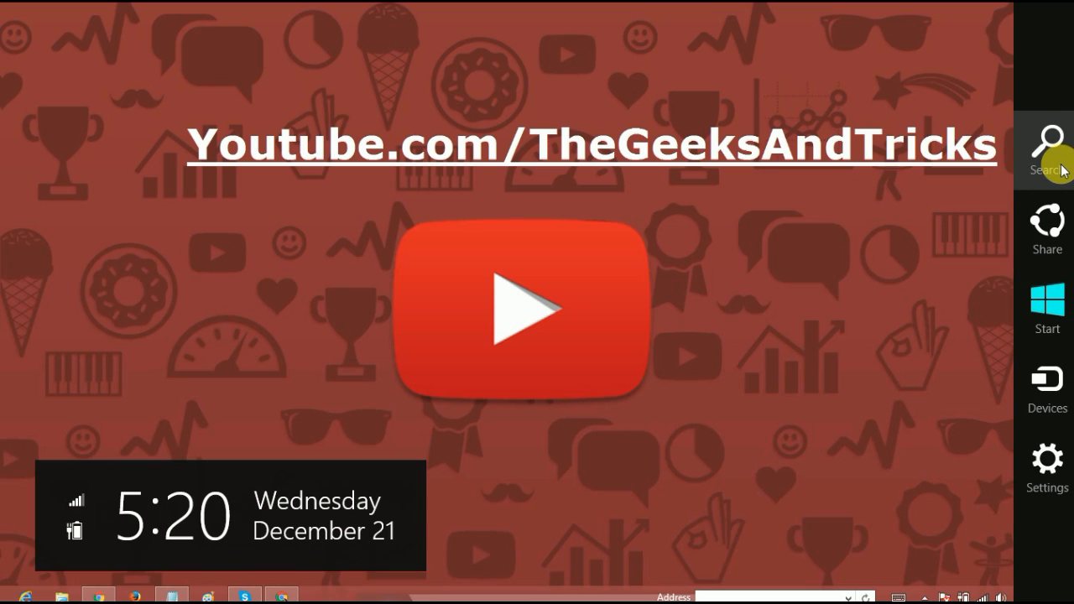
pyautogui.moveTo(1061, 168)
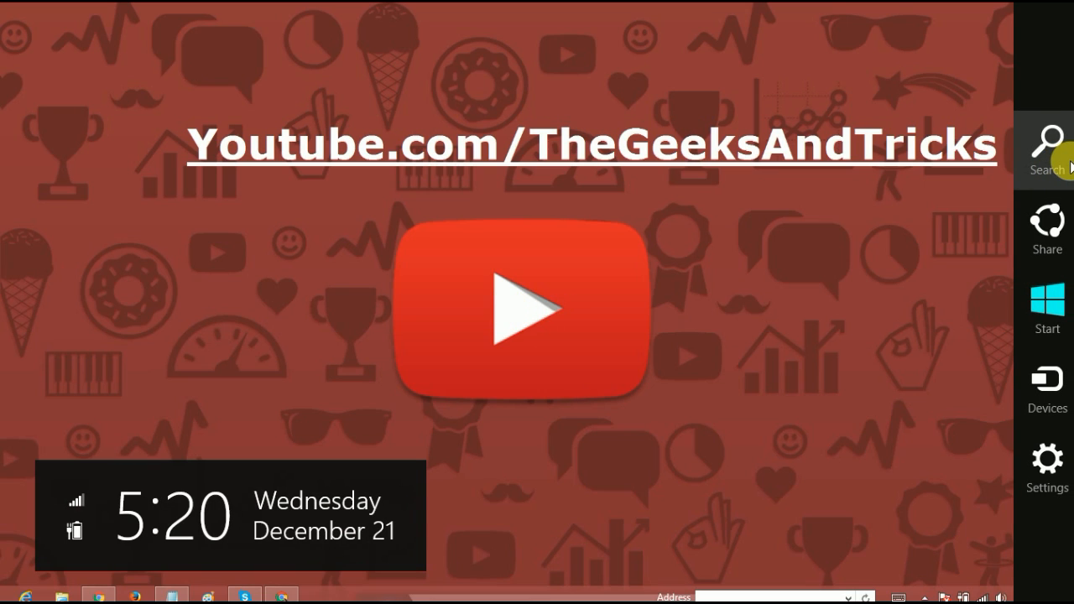
# Step: Search Windows 8 for 'firewall' and narrow the results to Settings
pyautogui.click(1047, 151)
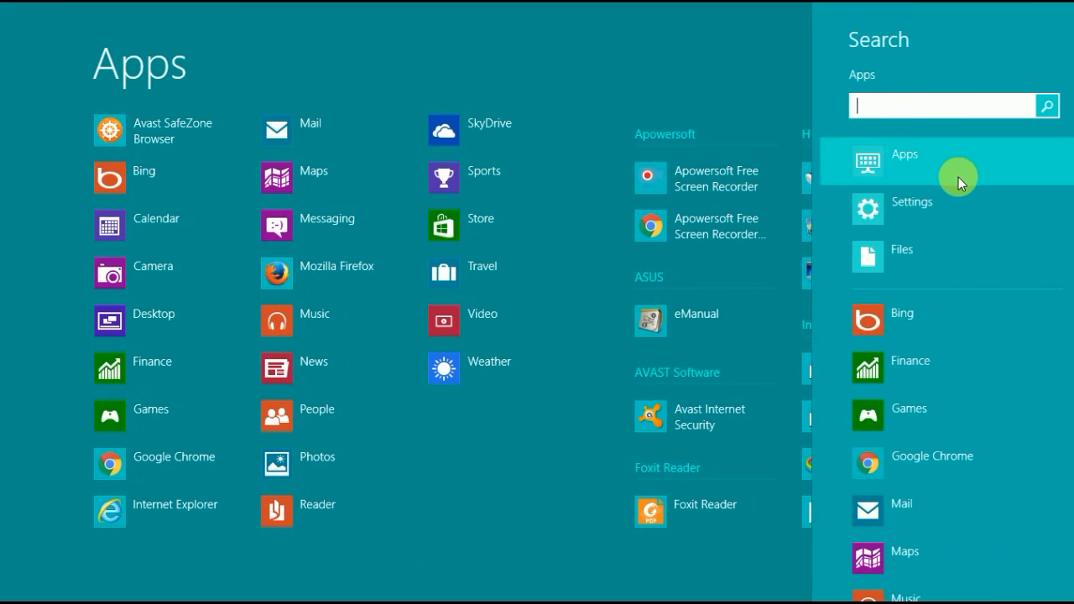
pyautogui.write('firewall')
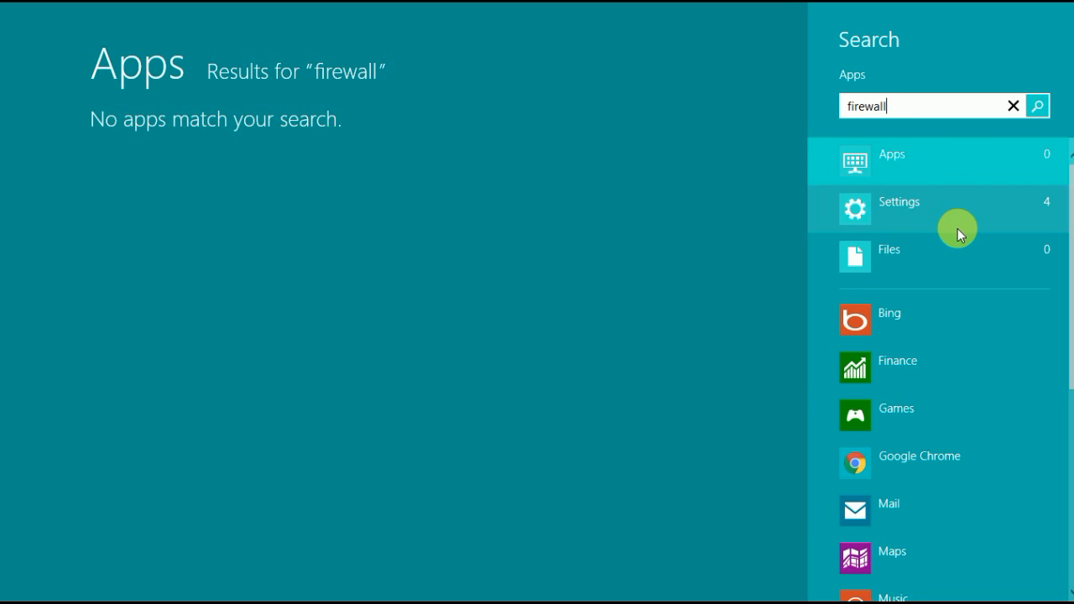
pyautogui.click(900, 201)
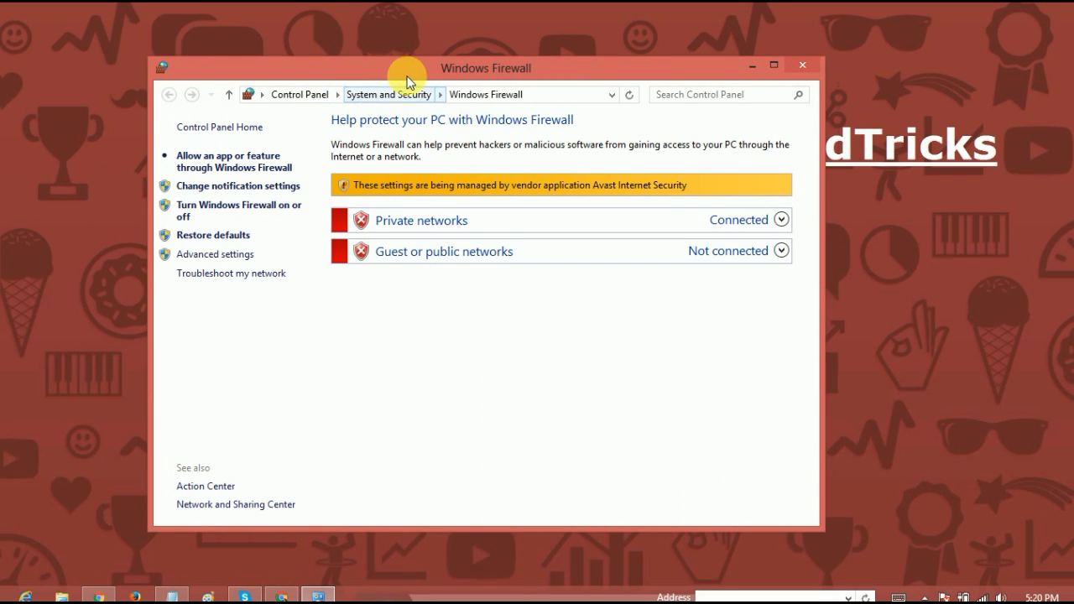
# Step: From the Windows Firewall page, go to Advanced settings to reach the advanced security console
pyautogui.click(772, 66)
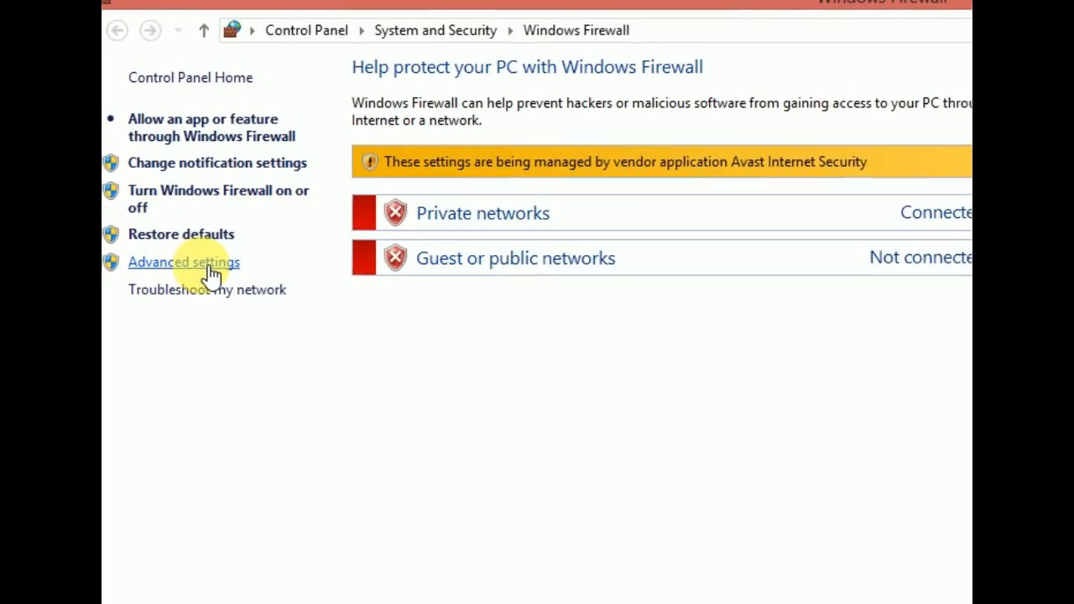
pyautogui.click(183, 262)
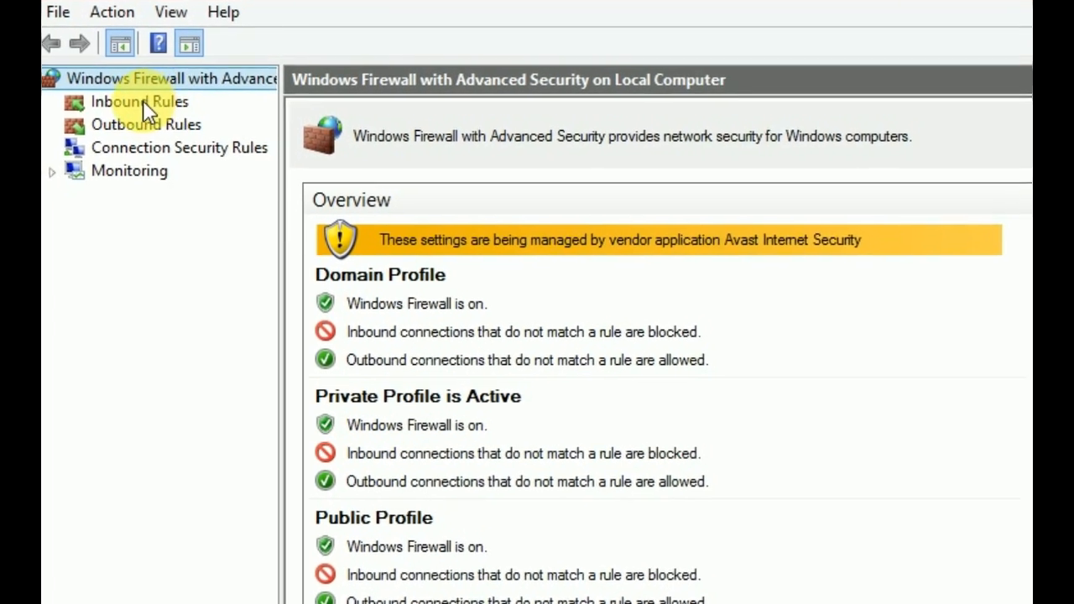
# Step: Select Inbound Rules and launch the New Inbound Rule Wizard
pyautogui.click(138, 101)
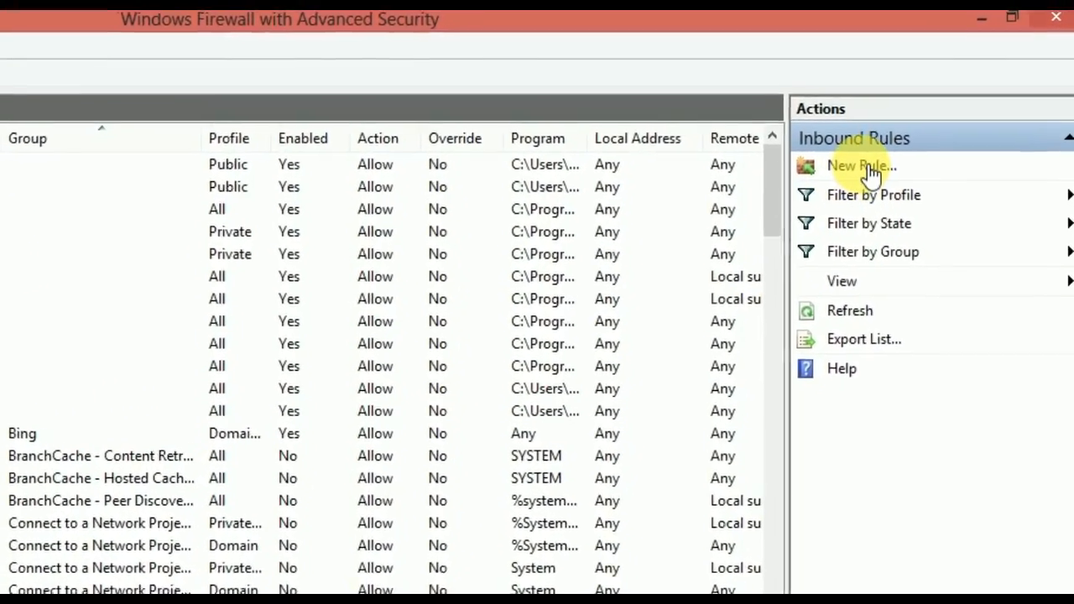
pyautogui.click(861, 166)
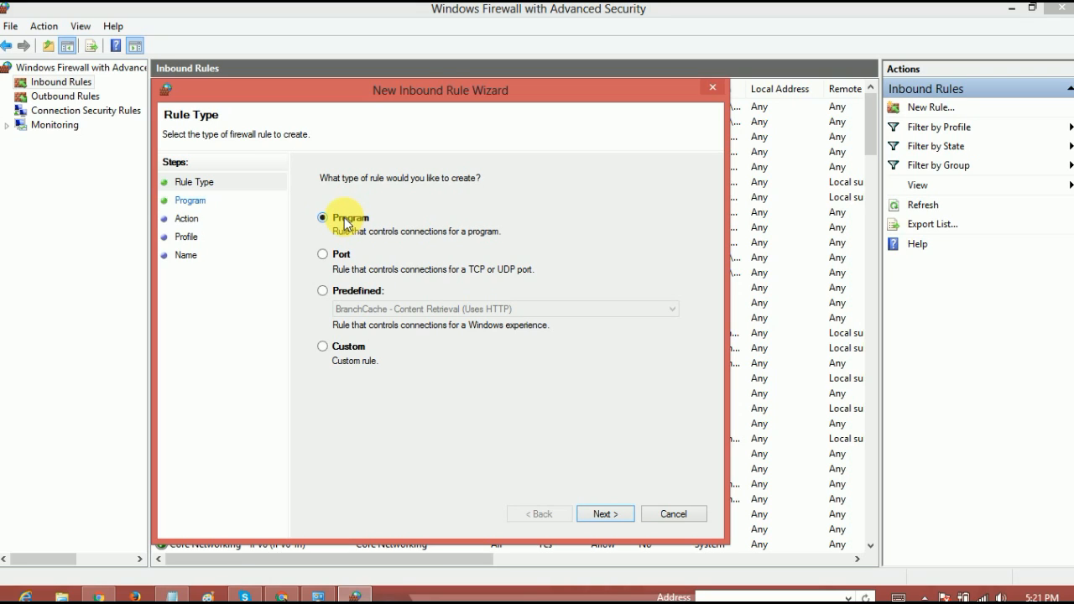
# Step: Make the rule a Program rule with a specific program path and browse for the file
pyautogui.click(605, 513)
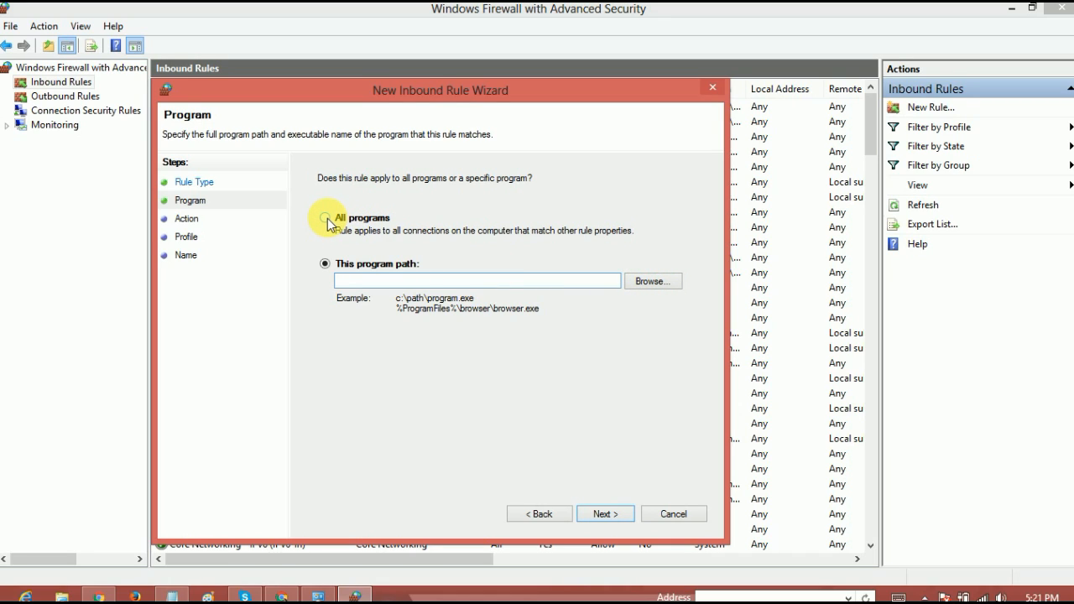
pyautogui.click(325, 263)
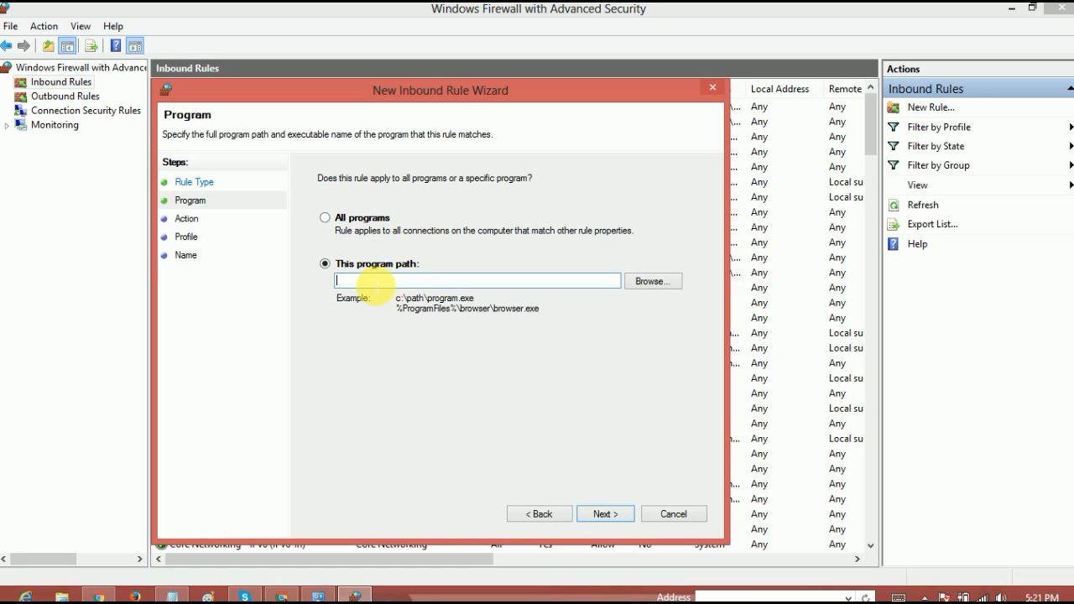
pyautogui.moveTo(562, 295)
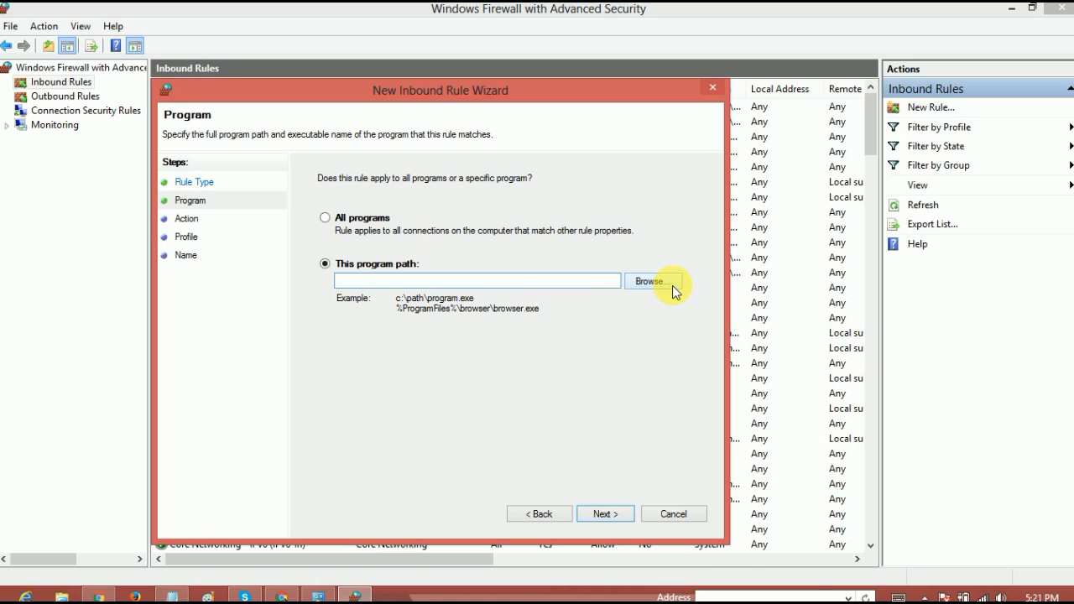
pyautogui.moveTo(628, 288)
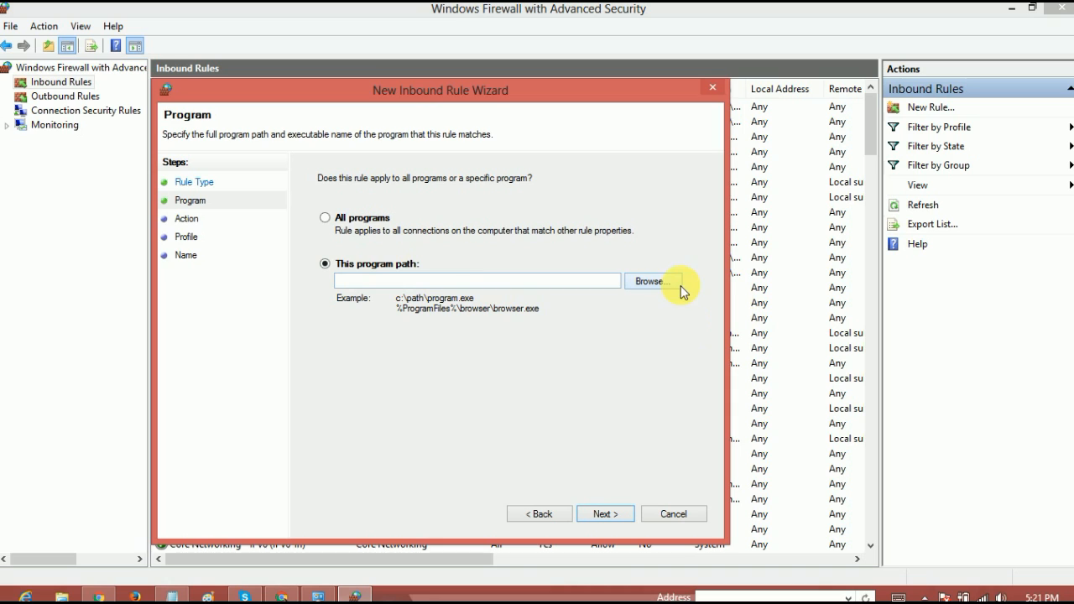
pyautogui.click(652, 282)
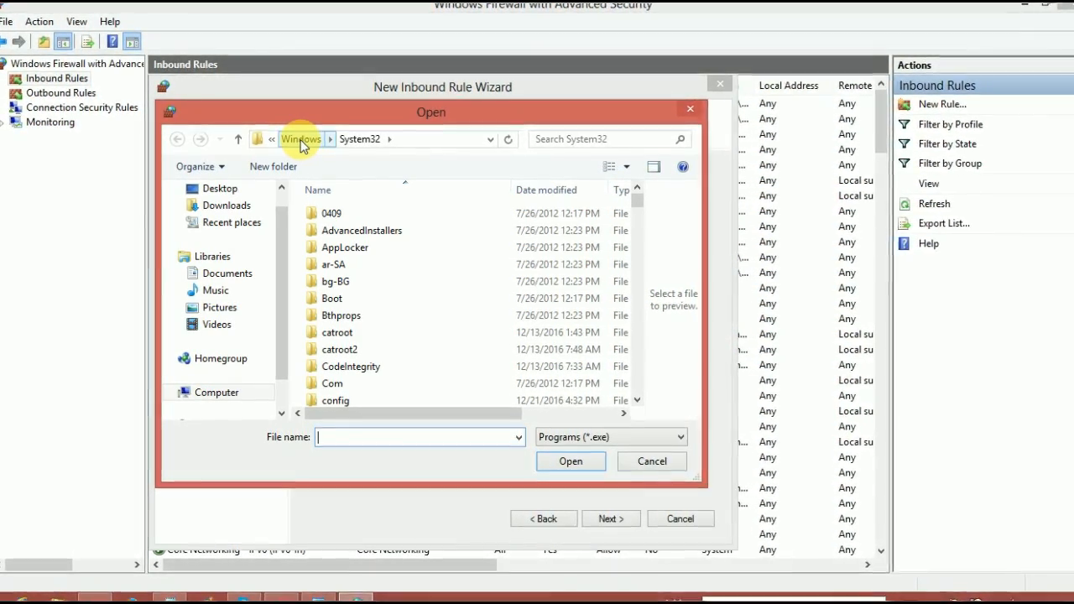
# Step: Navigate from System32 up to C:\Program Files\Wondershare\Filmora in the file browser
pyautogui.click(301, 137)
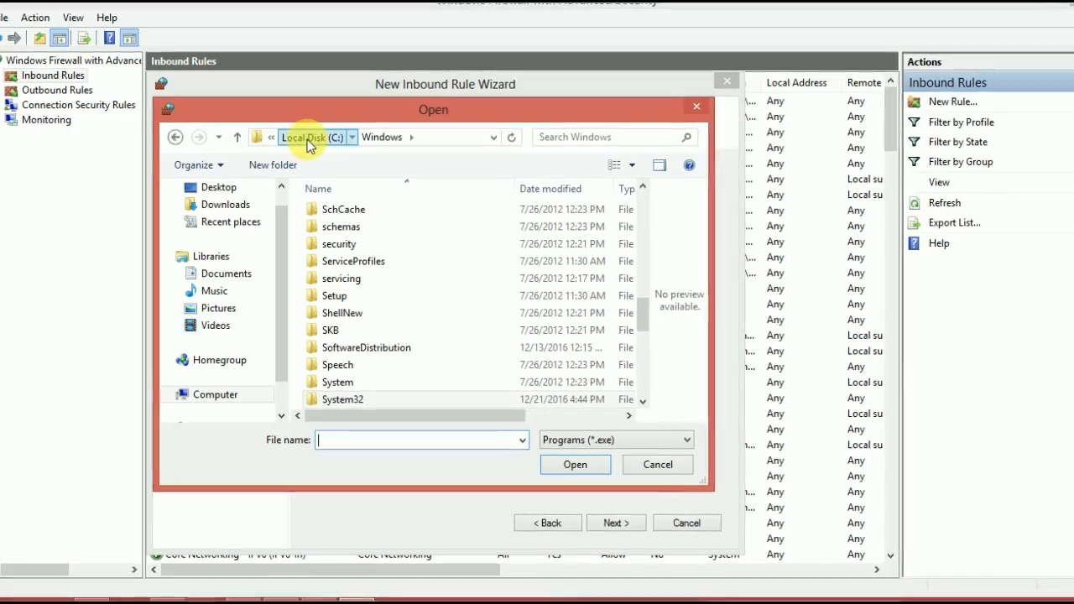
pyautogui.click(236, 138)
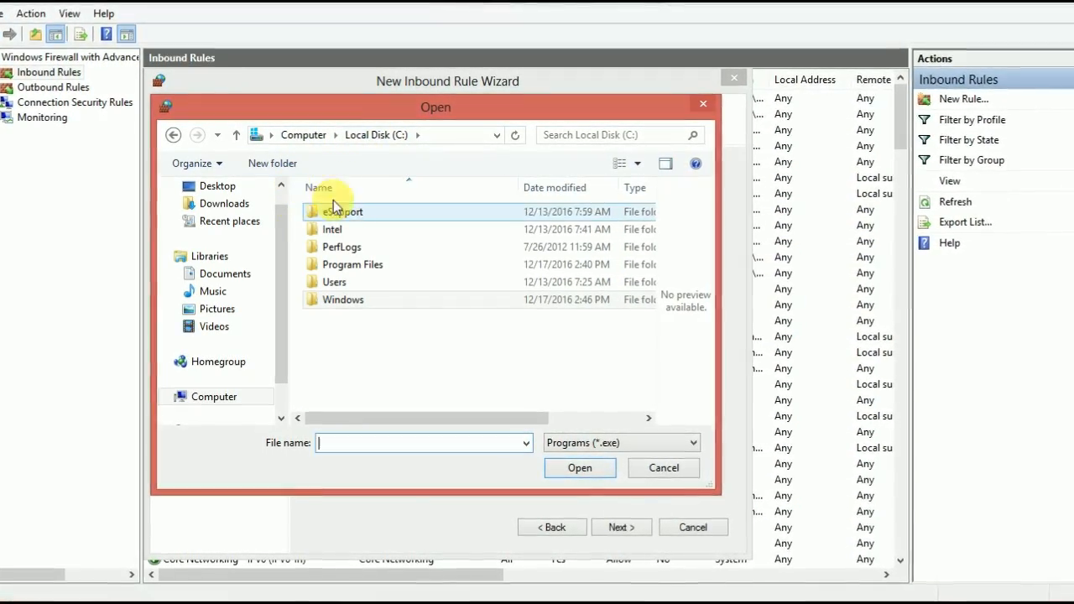
pyautogui.doubleClick(356, 266)
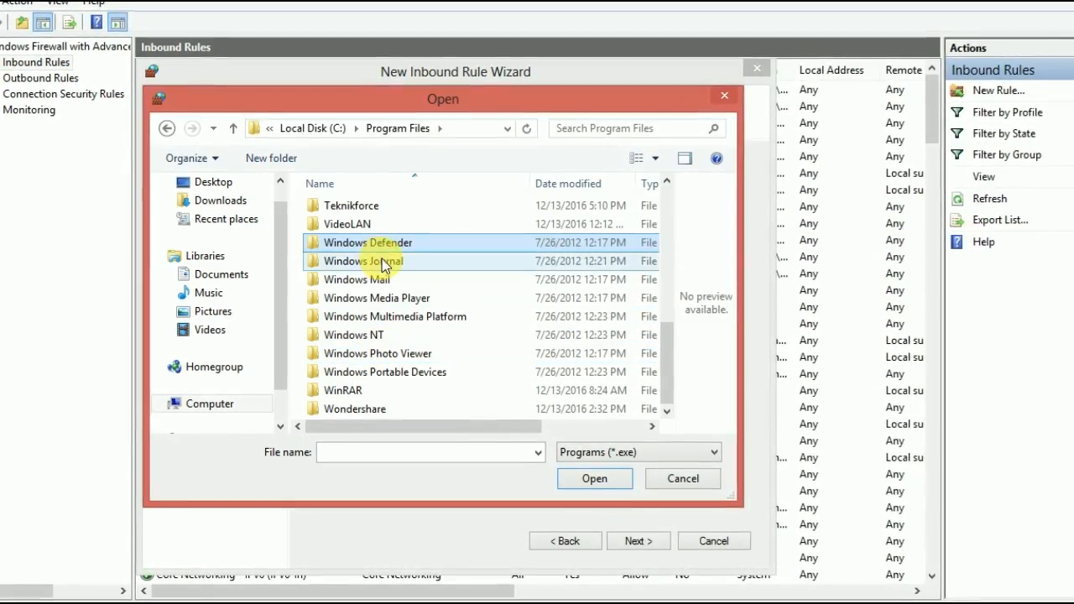
pyautogui.click(353, 412)
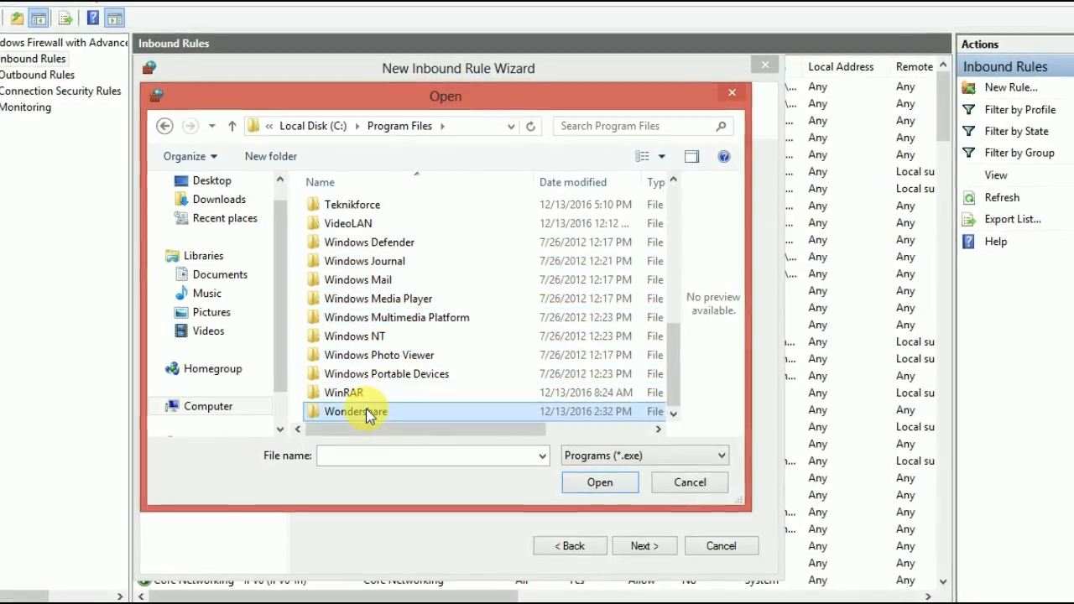
pyautogui.doubleClick(359, 412)
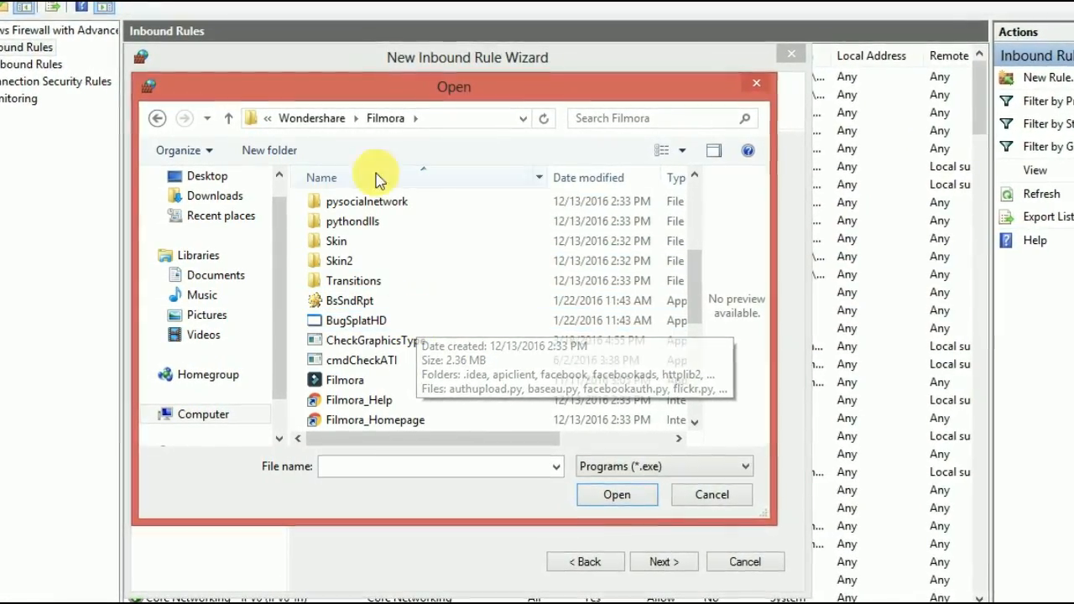
pyautogui.click(339, 260)
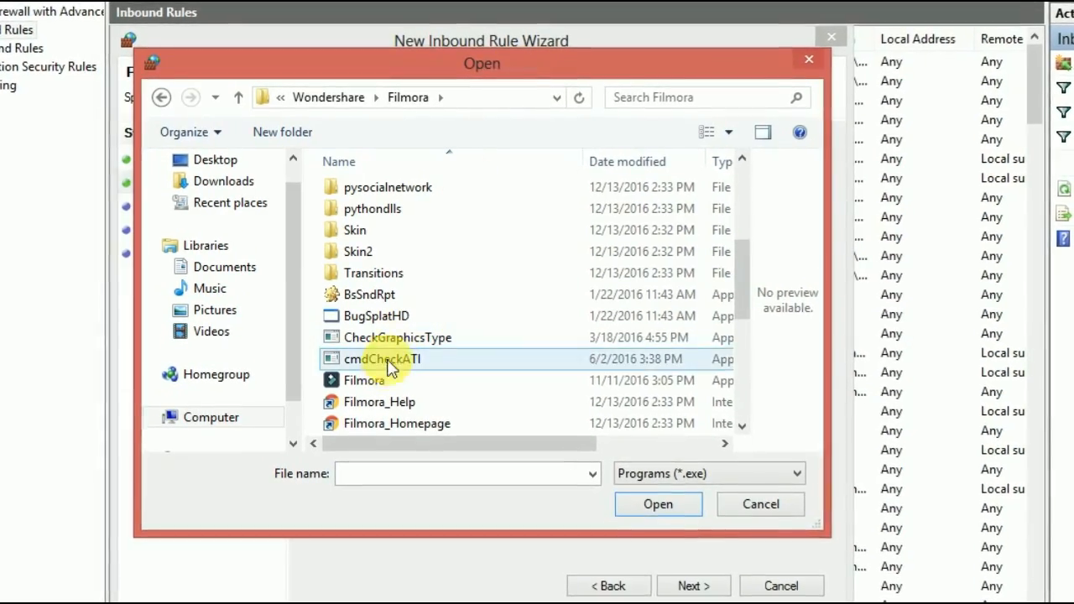
pyautogui.click(364, 383)
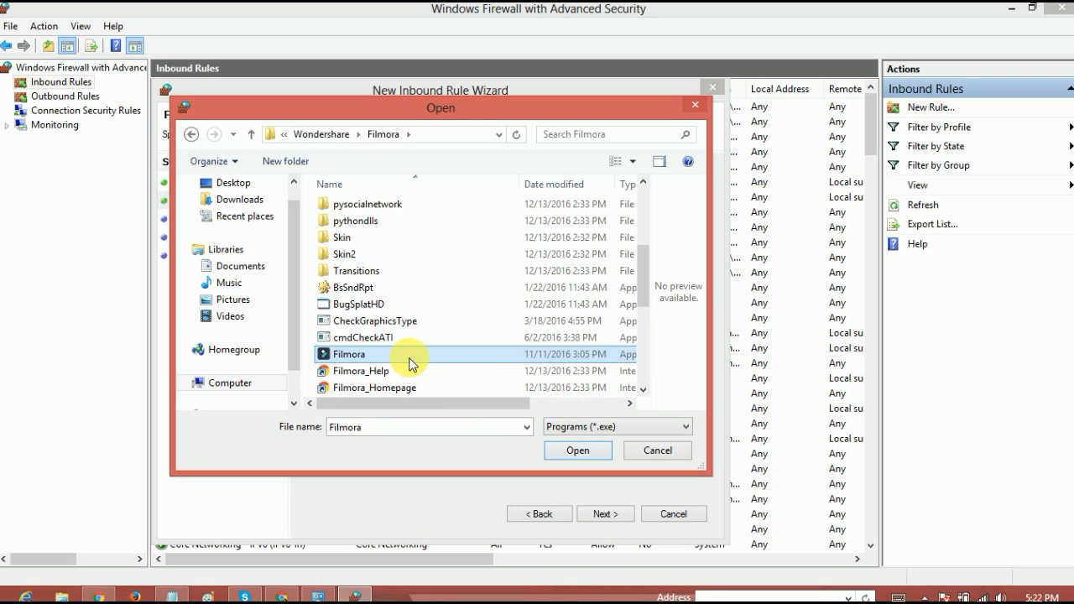
# Step: Choose Filmora.exe as the program the rule applies to
pyautogui.click(363, 338)
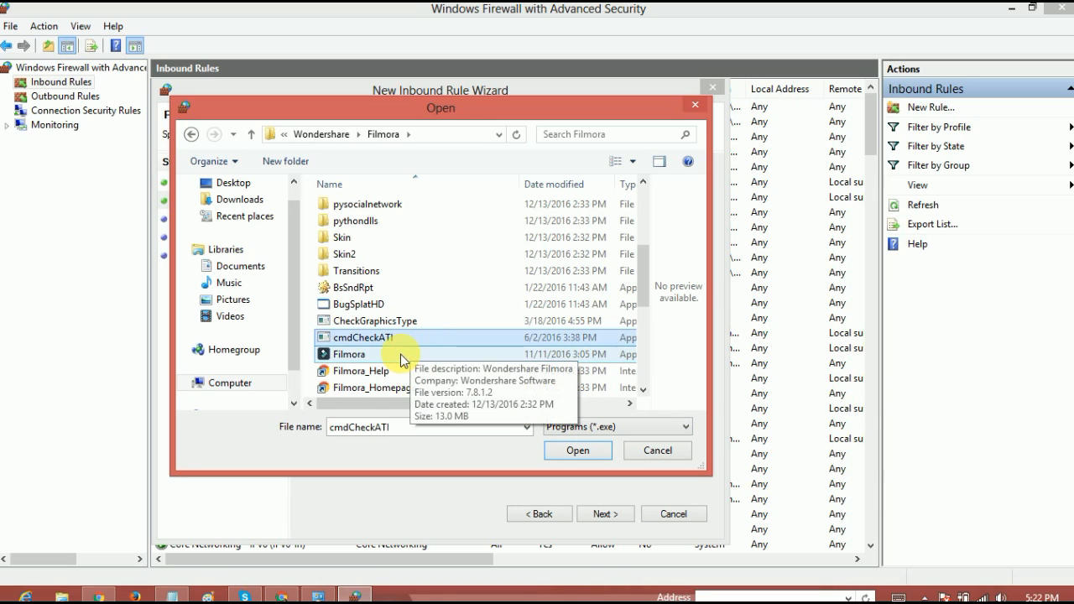
pyautogui.click(349, 353)
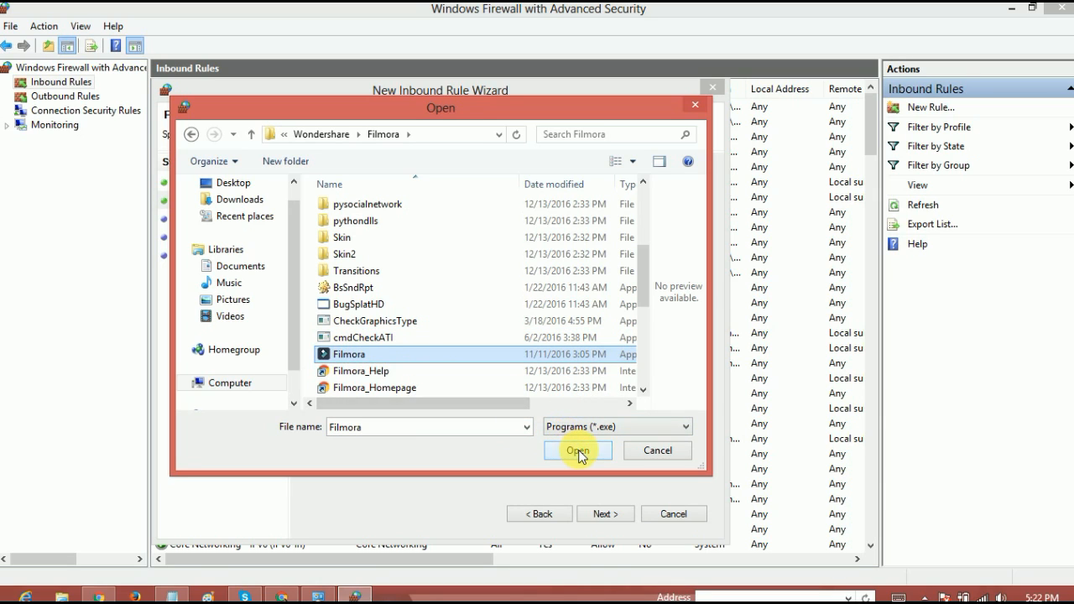
pyautogui.click(577, 450)
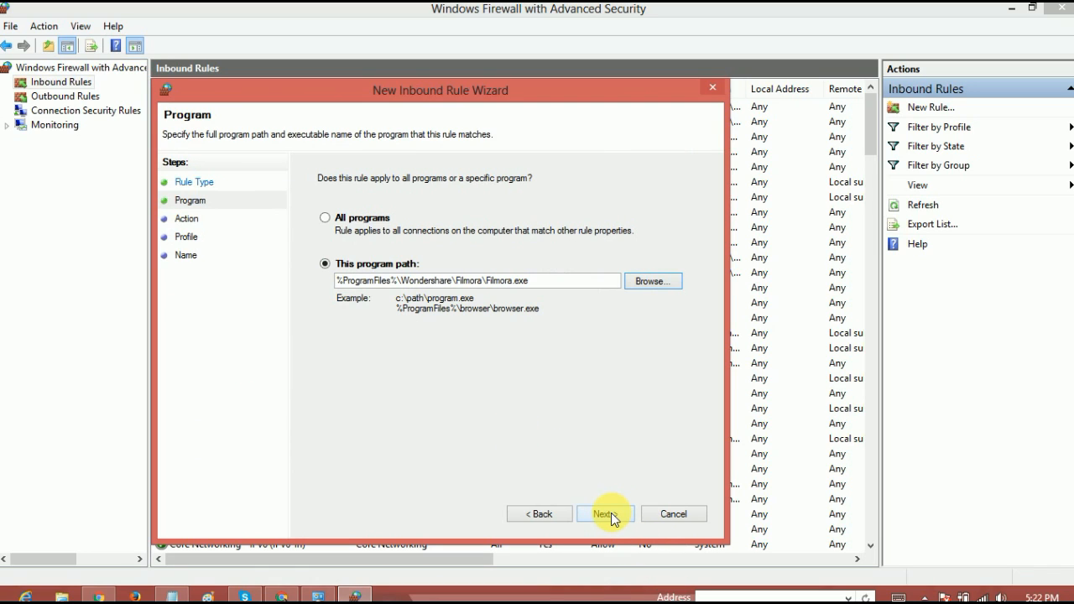
# Step: Set the action to Block the connection on all profiles and name the rule Filmora
pyautogui.click(604, 514)
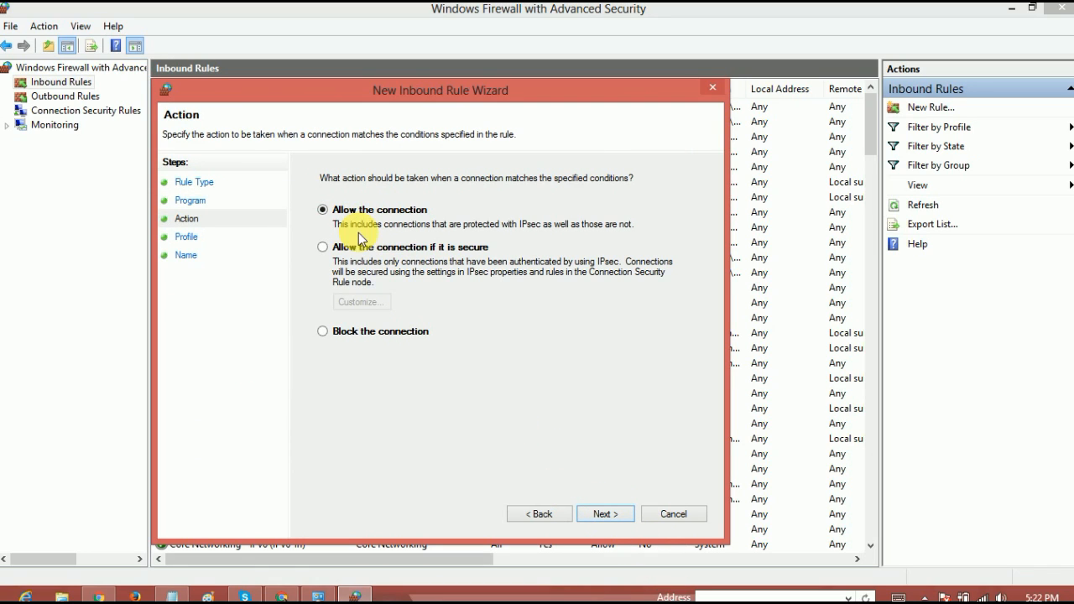
pyautogui.click(322, 330)
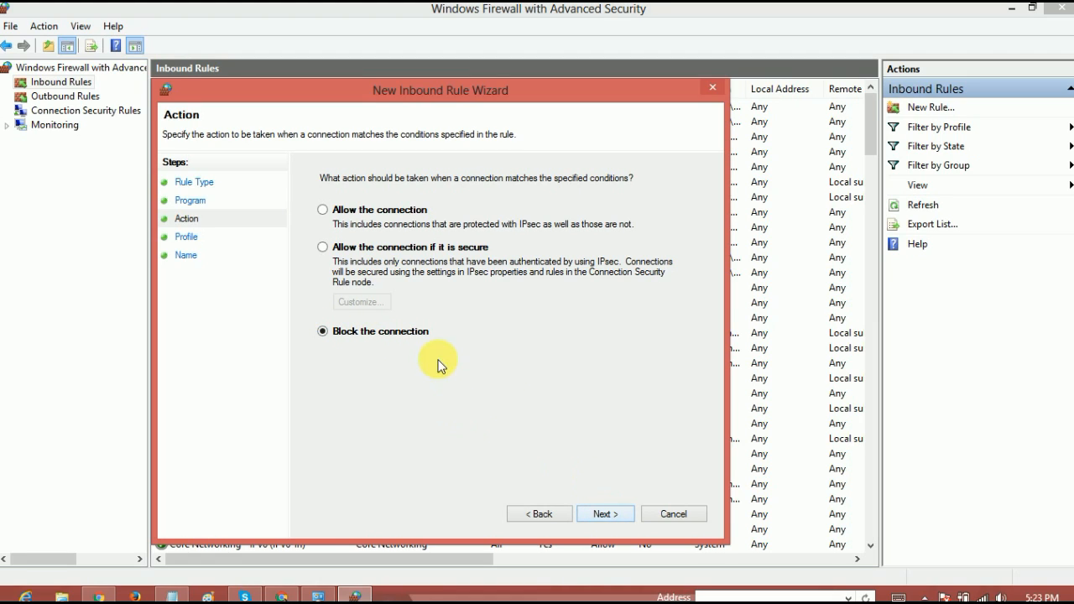
pyautogui.click(604, 514)
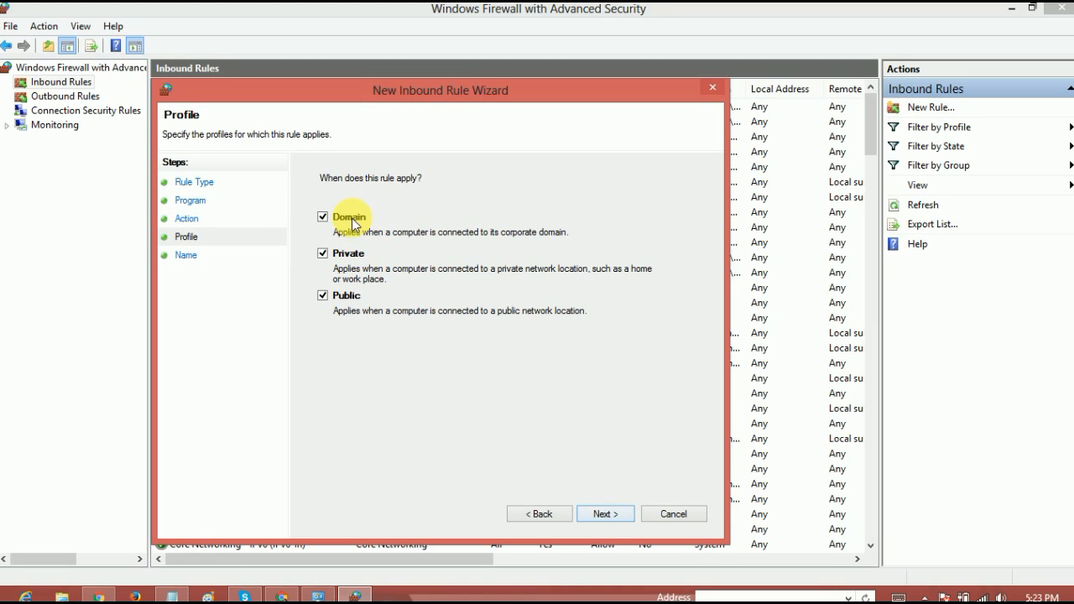
pyautogui.moveTo(403, 249)
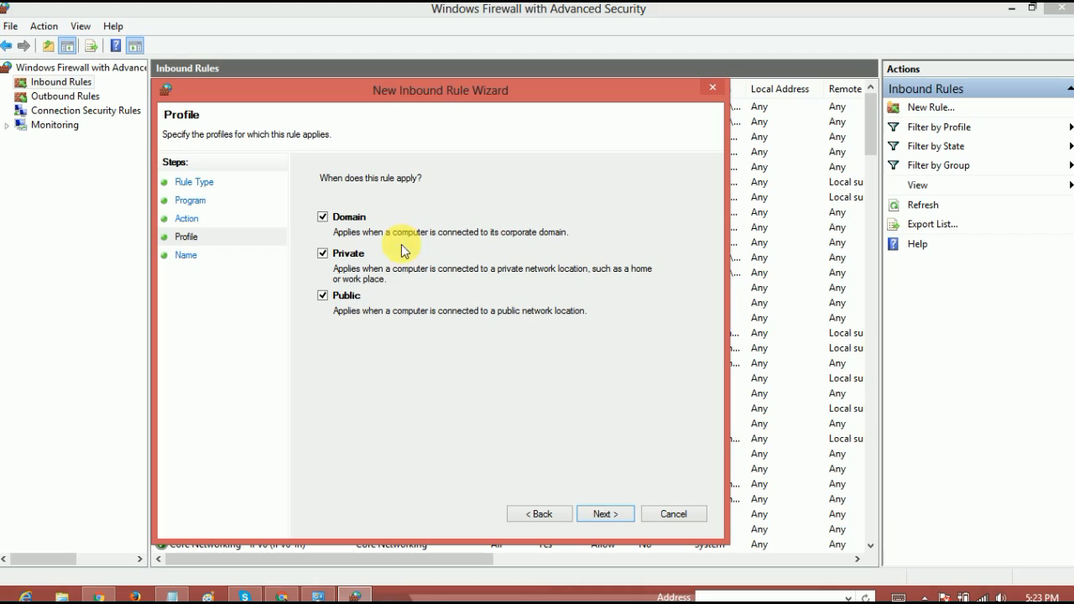
pyautogui.click(604, 513)
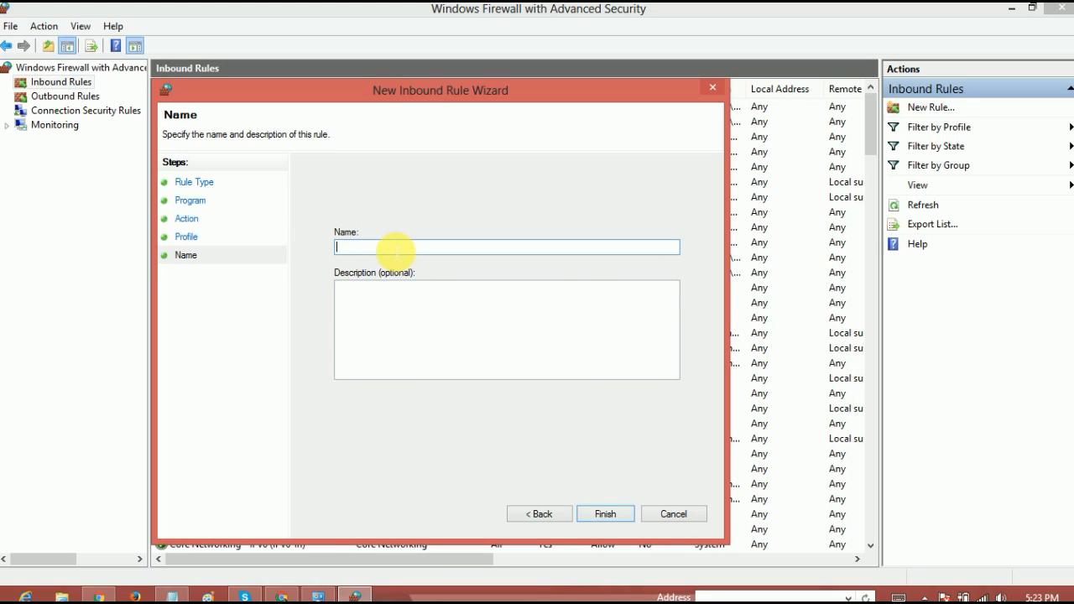
pyautogui.write('Fil')
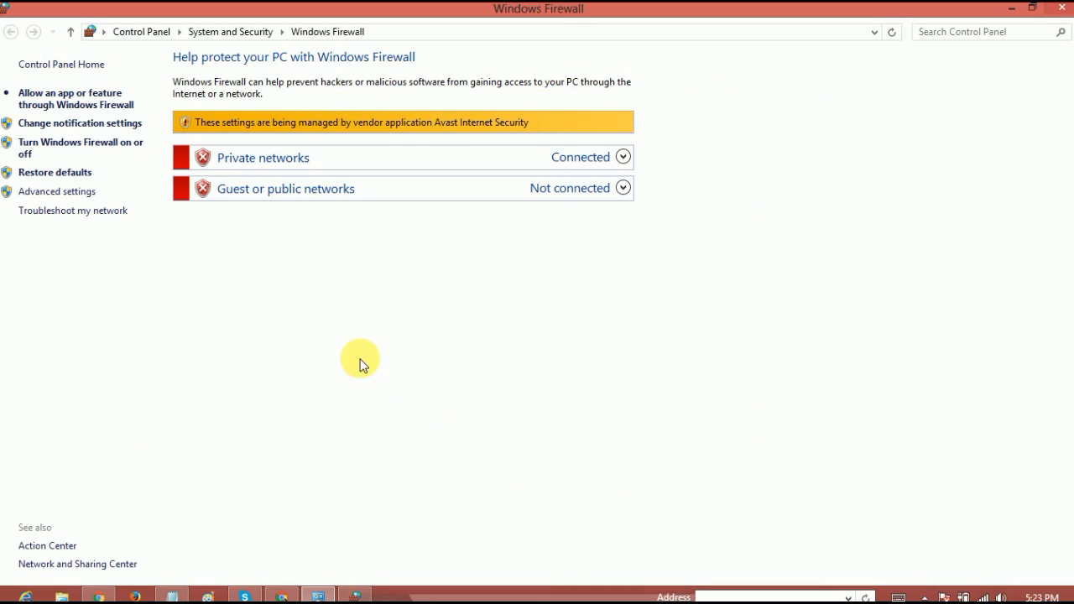
pyautogui.moveTo(293, 278)
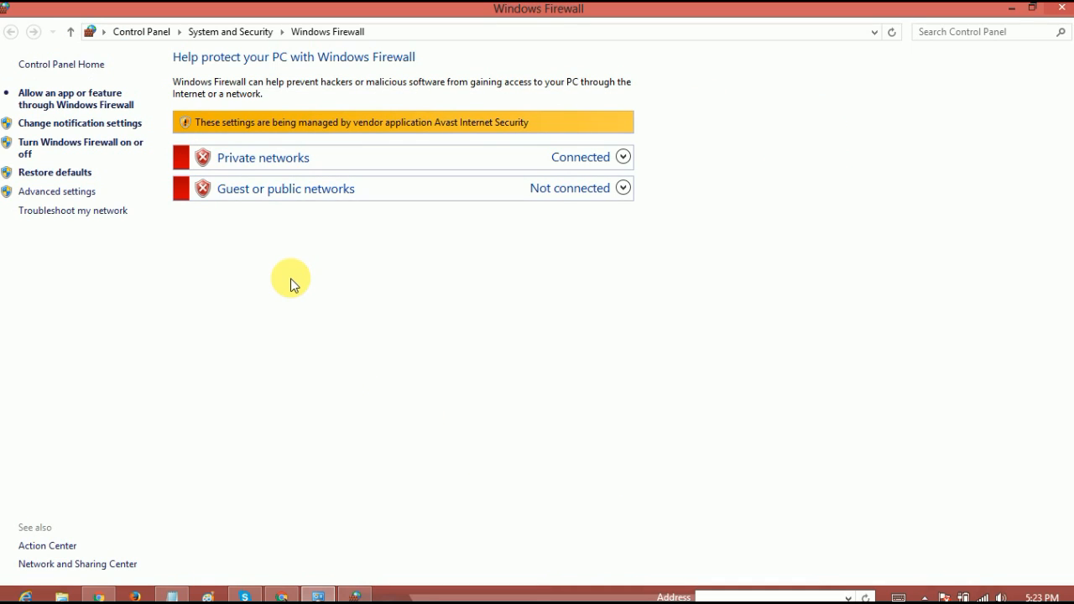
pyautogui.moveTo(57, 191)
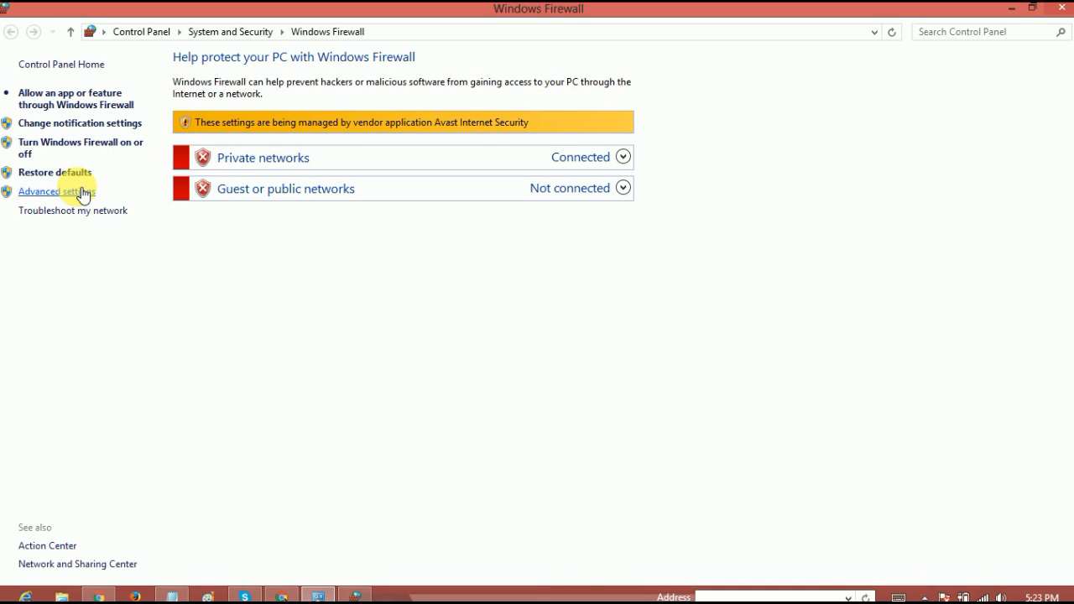
# Step: Reopen Advanced settings and select the Filmora rule in the Inbound Rules list
pyautogui.click(57, 191)
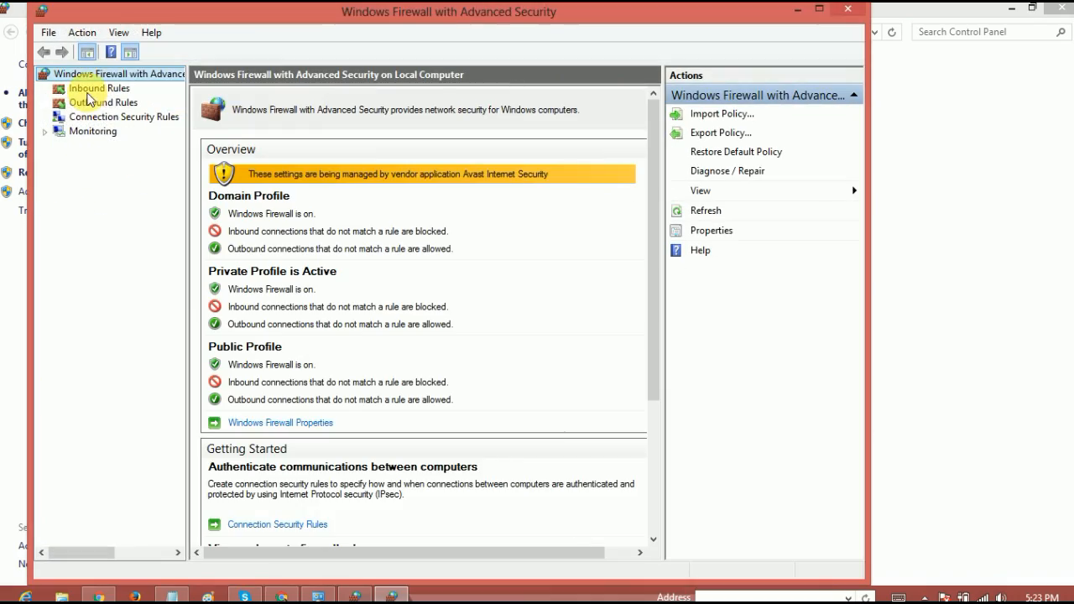
pyautogui.click(97, 87)
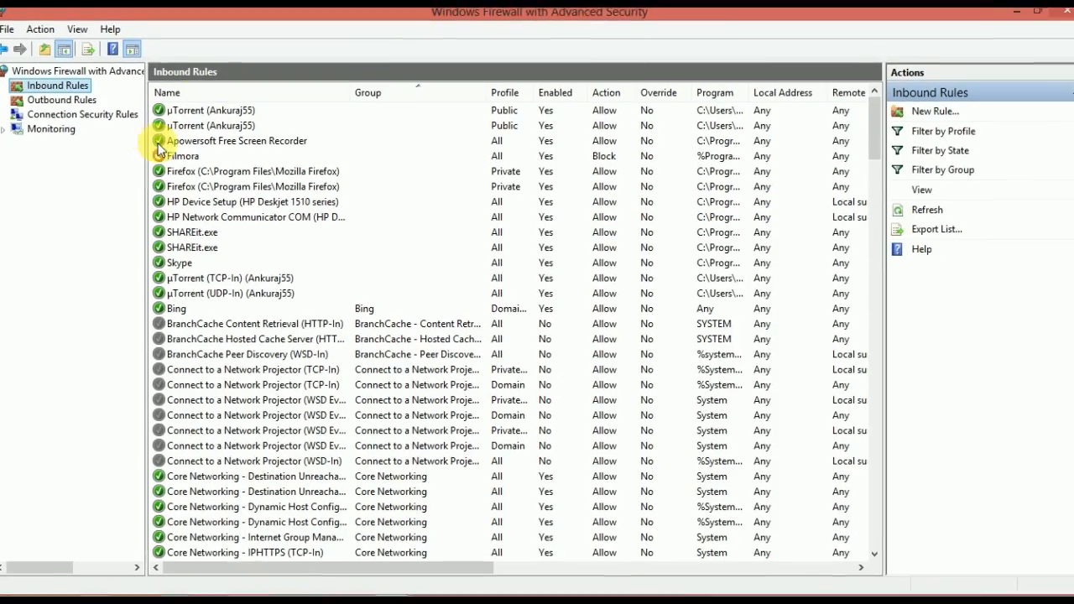
pyautogui.click(181, 154)
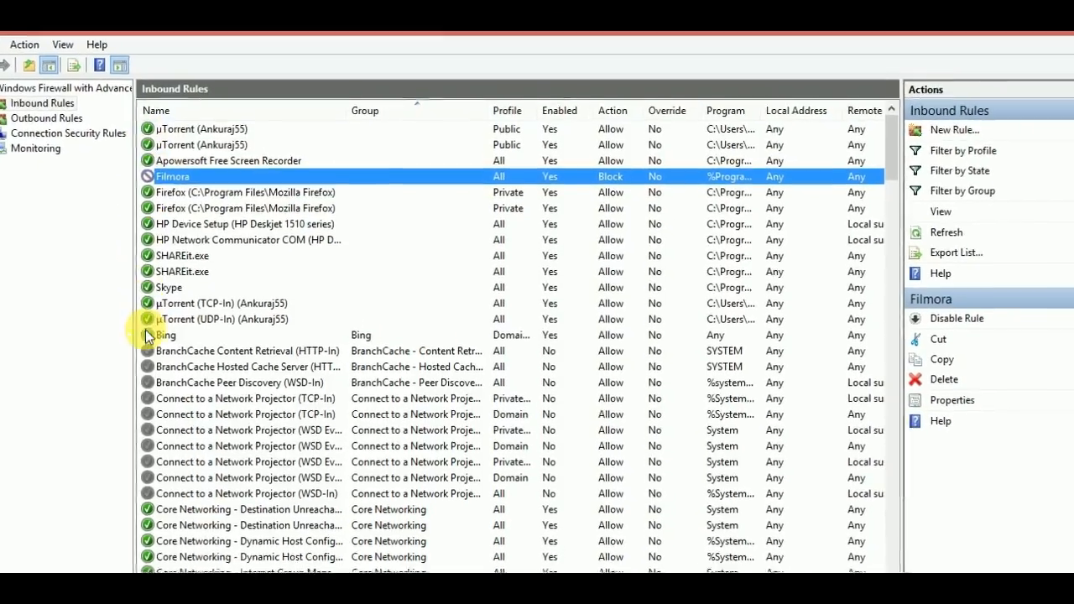
pyautogui.click(244, 191)
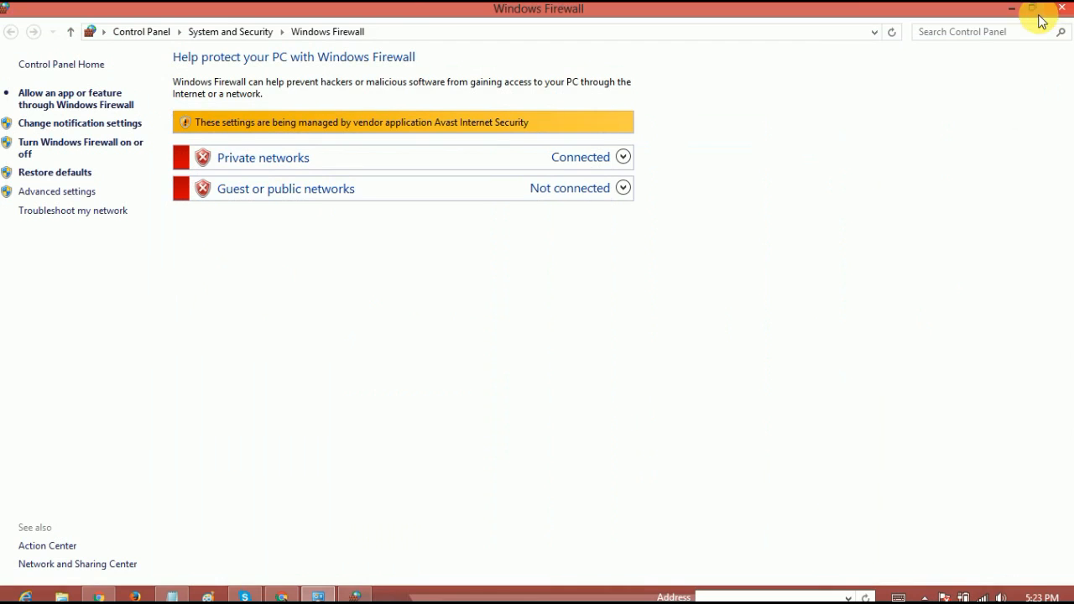
pyautogui.moveTo(1057, 14)
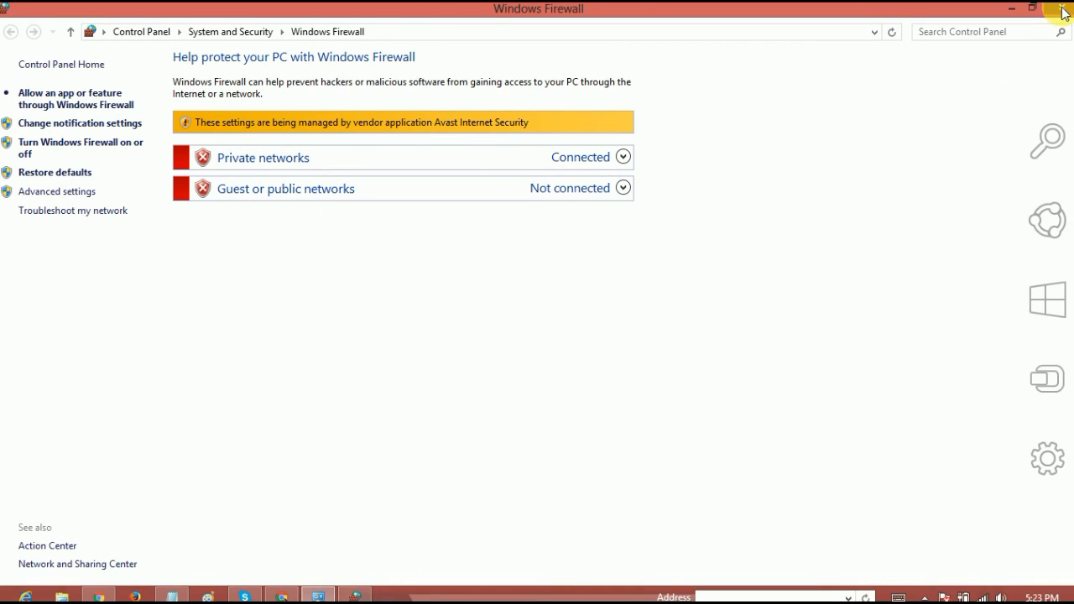
pyautogui.click(57, 192)
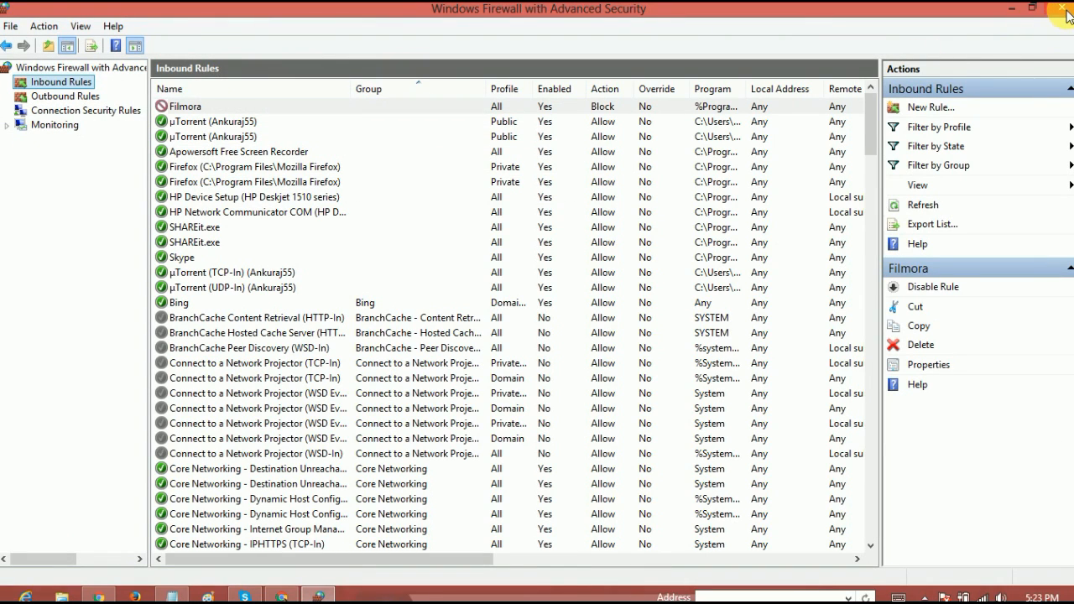